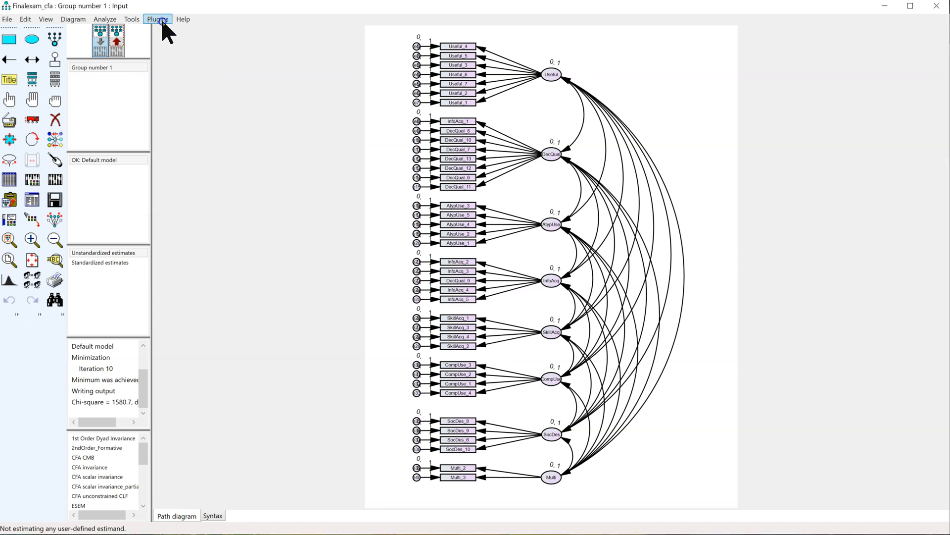
- Launch the HTMT + Validity CI Test from Amos's Plugins menu on the CFA model
click(158, 19)
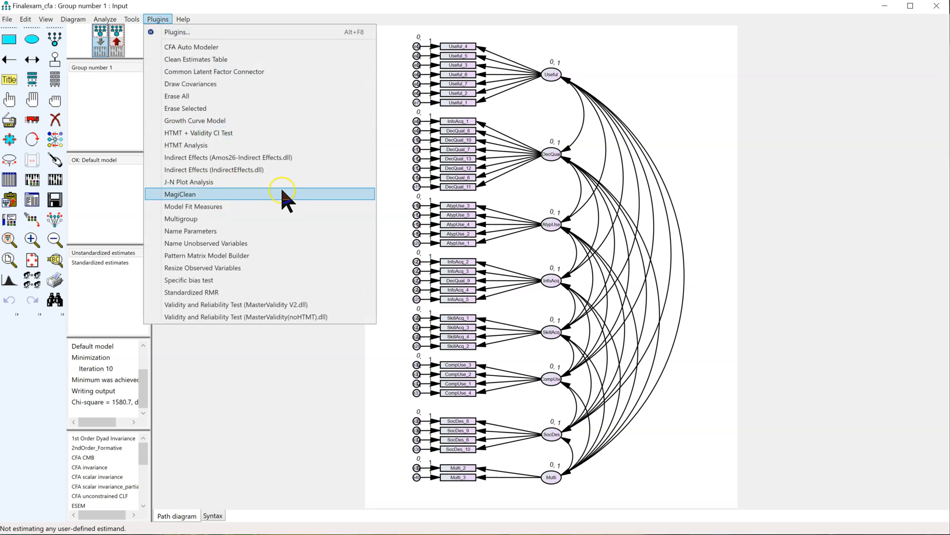
mouse_move(254, 133)
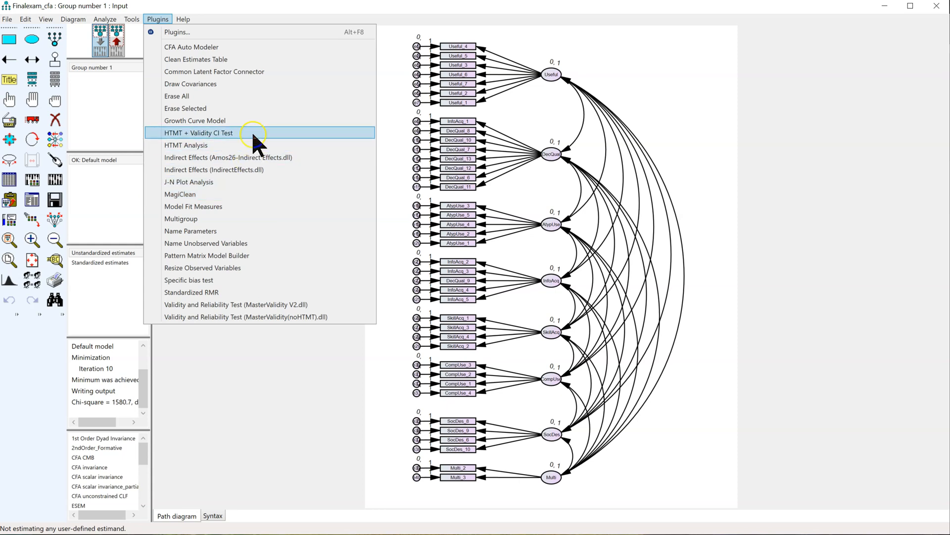
click(198, 133)
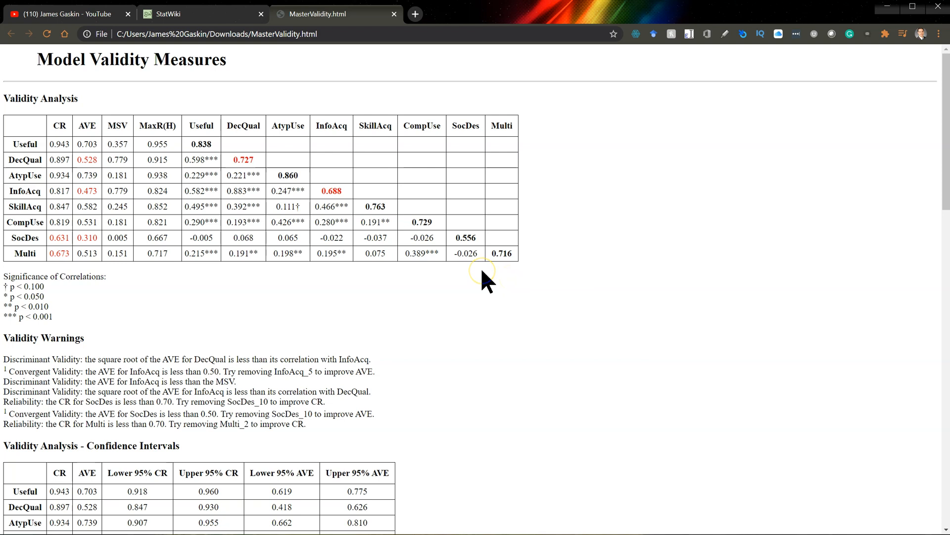
mouse_move(82, 146)
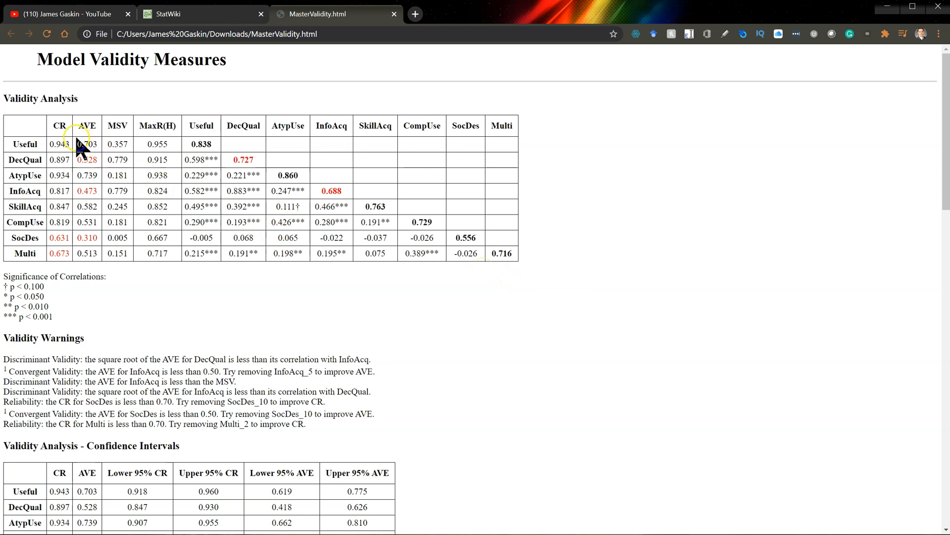
mouse_move(280, 175)
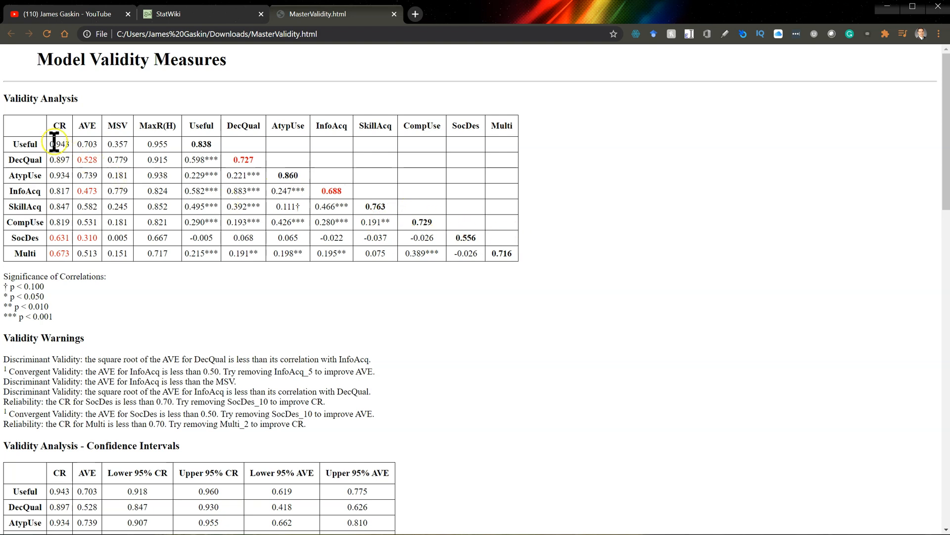
mouse_move(92, 127)
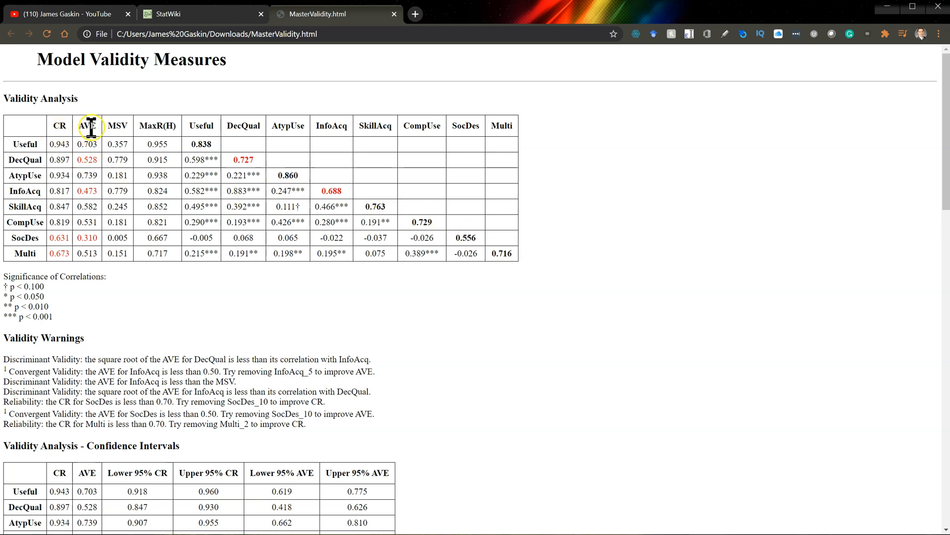
mouse_move(153, 131)
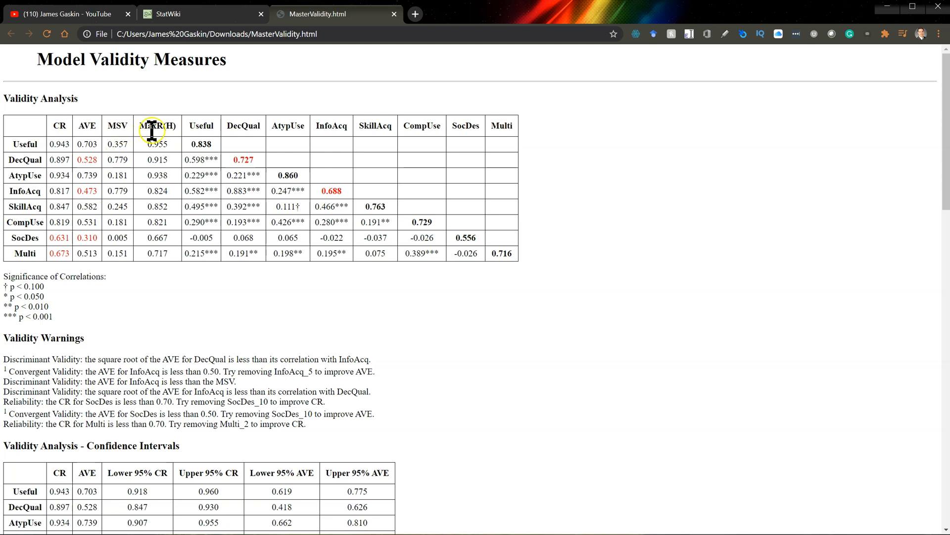
mouse_move(198, 180)
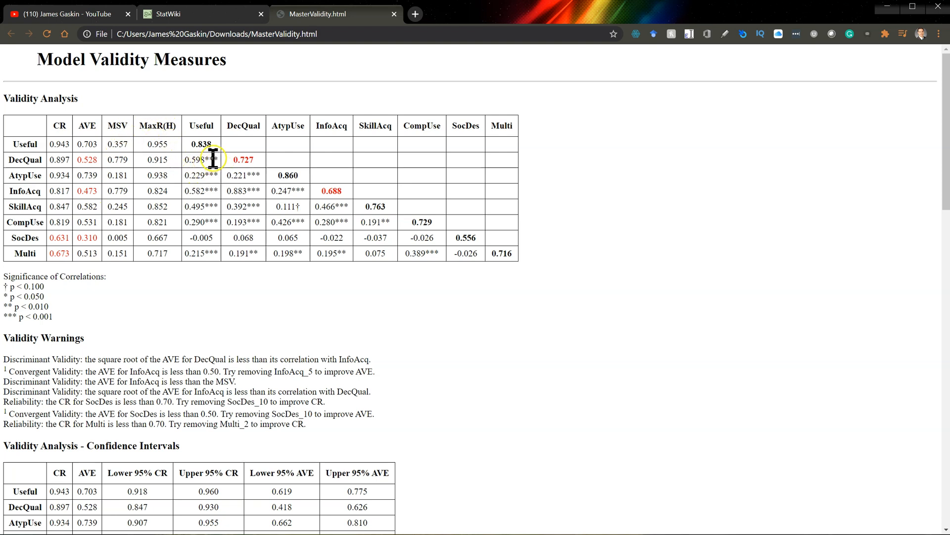
mouse_move(213, 207)
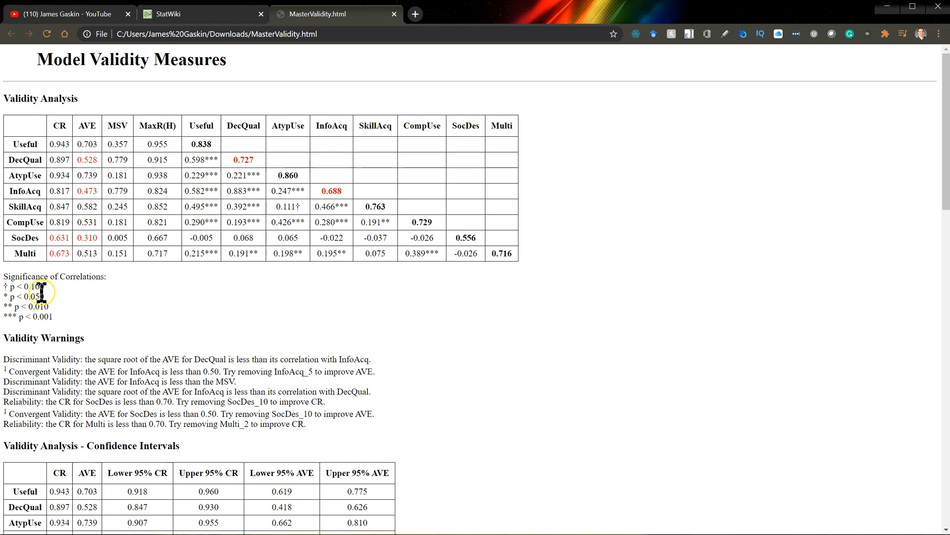
mouse_move(182, 309)
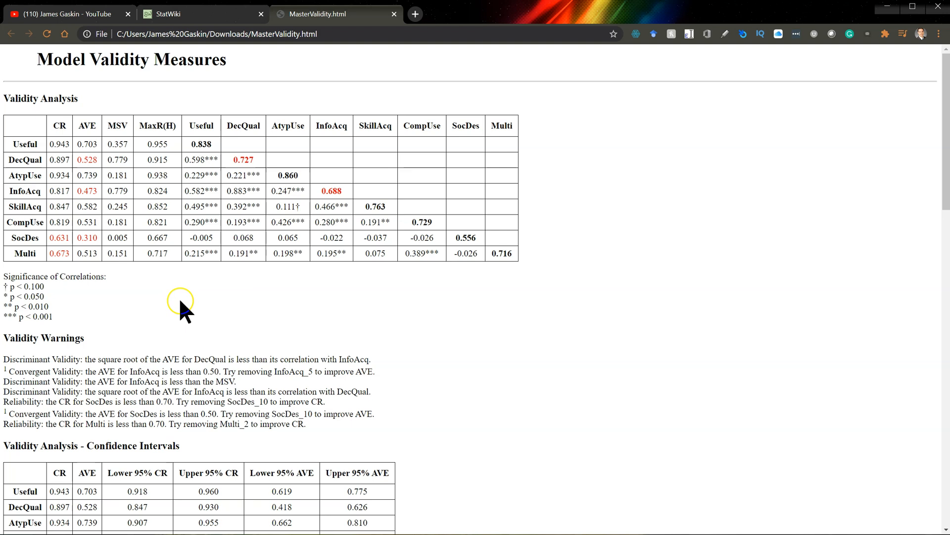
mouse_move(39, 342)
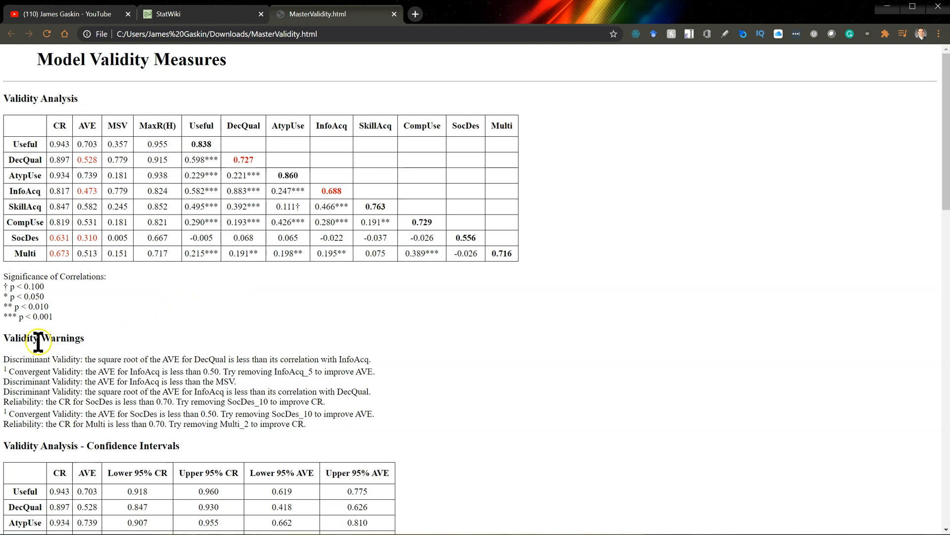
- Review the Validity Warnings and the 0.883 DecQual–InfoAcq correlation, then reach the confidence intervals table
double_click(43, 338)
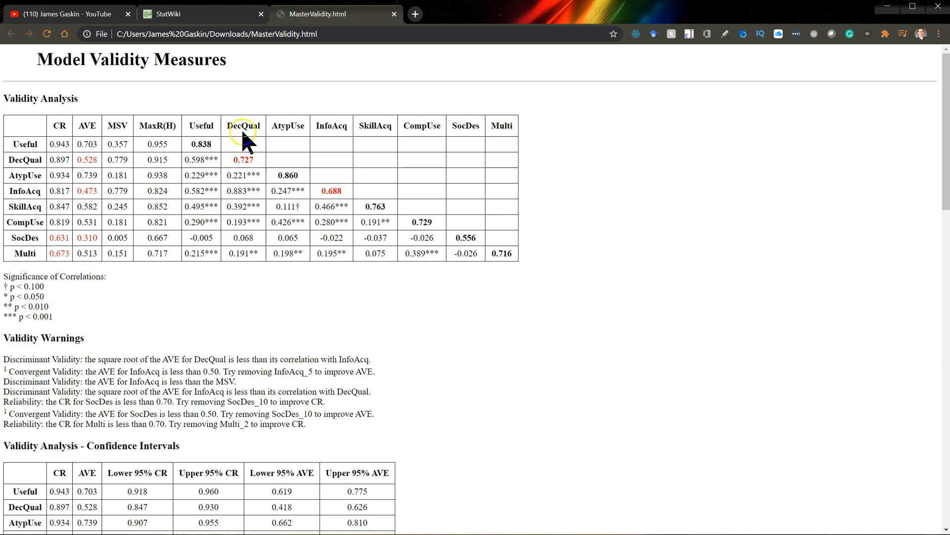
mouse_move(251, 164)
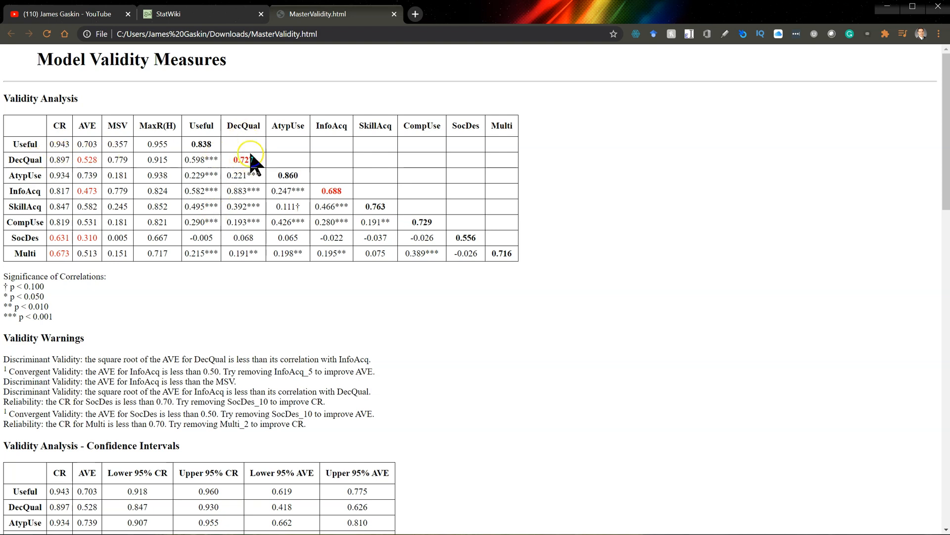
mouse_move(242, 190)
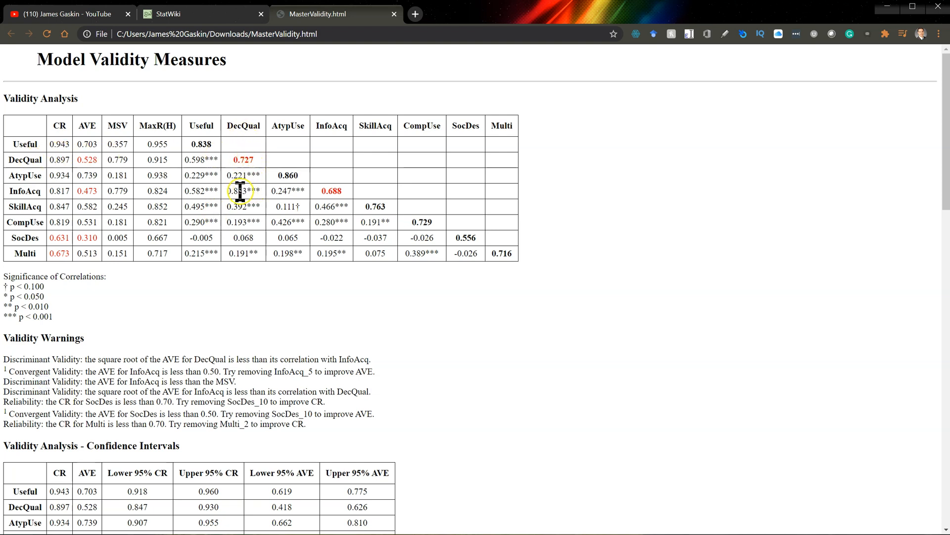
double_click(238, 191)
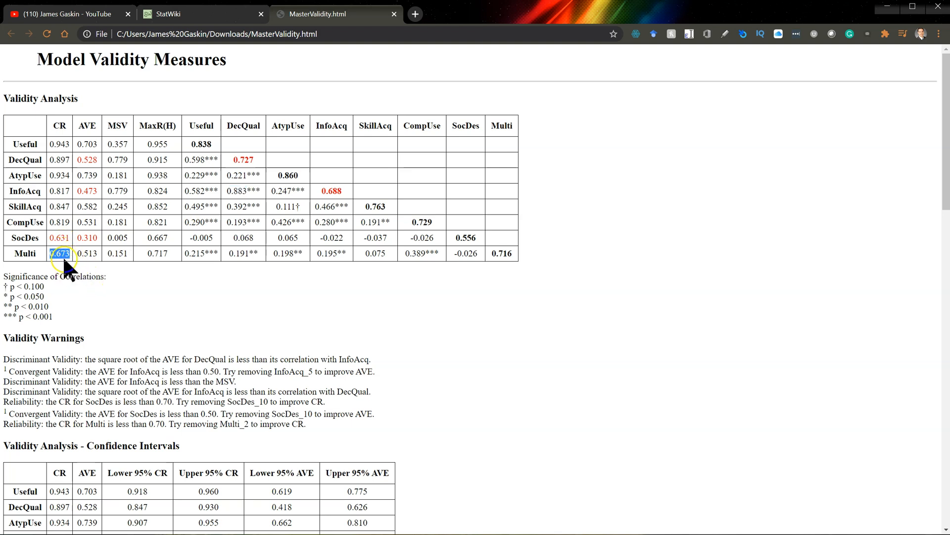
mouse_move(99, 276)
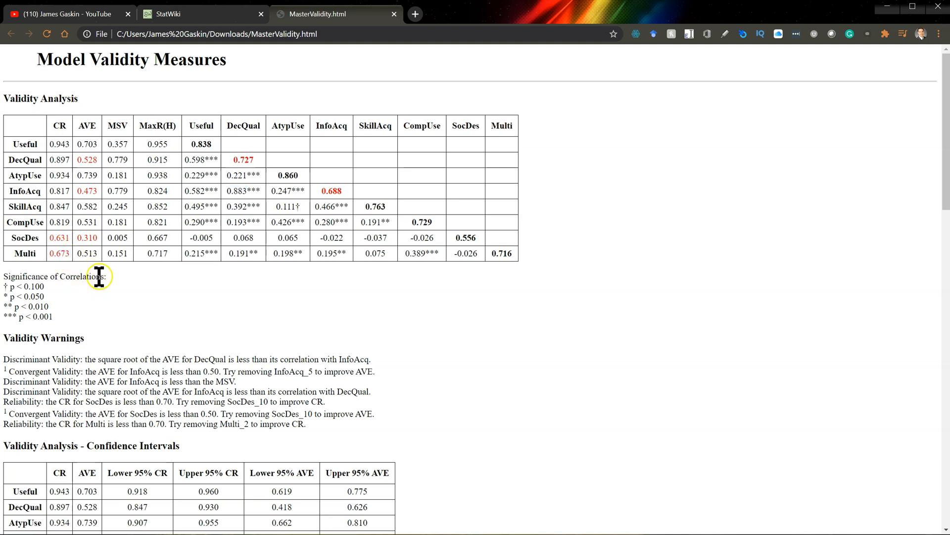
mouse_move(269, 321)
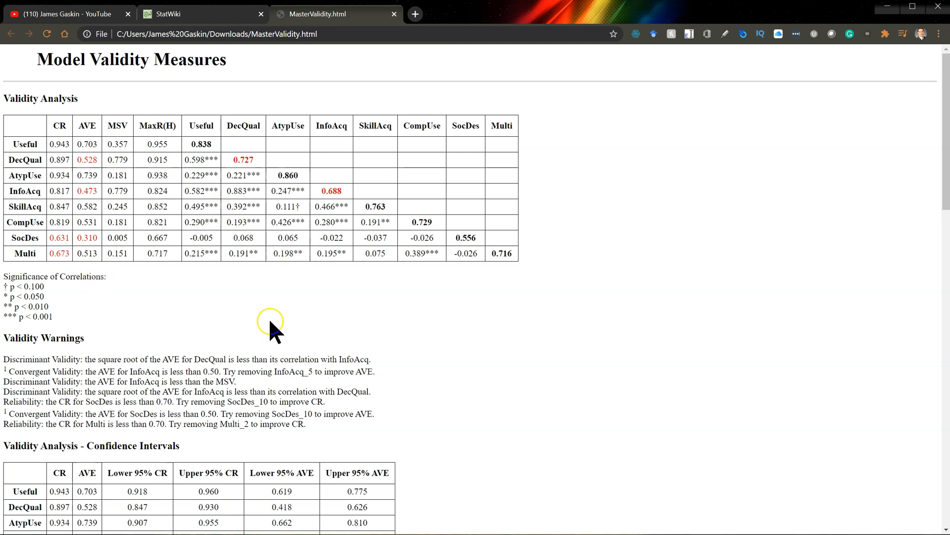
mouse_move(293, 423)
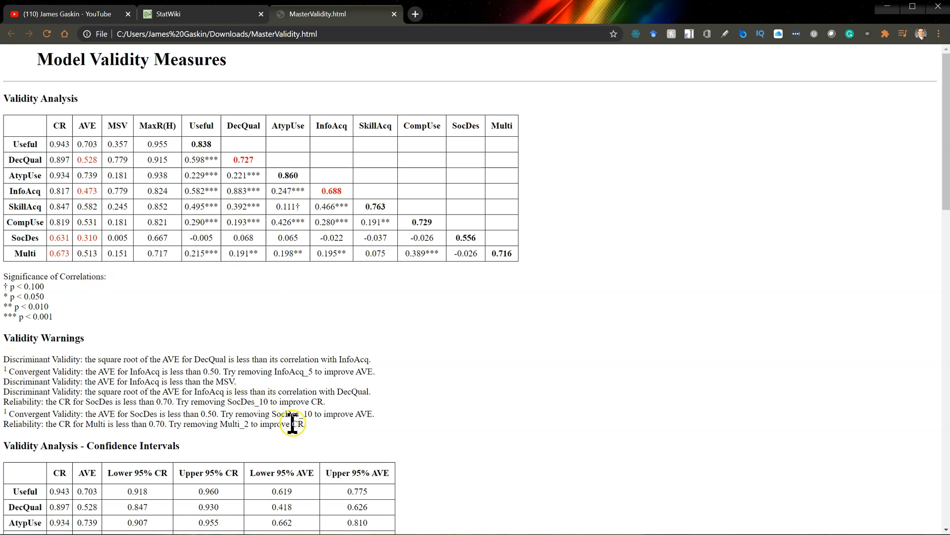
scroll(down, 3)
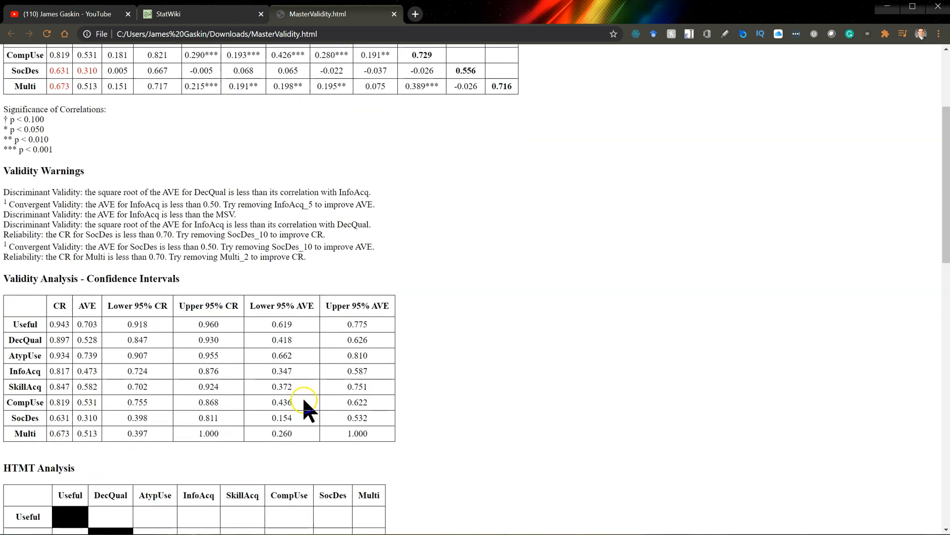
- Scroll the report down to the HTMT Analysis matrix and its HTMT warnings
scroll(down, 3)
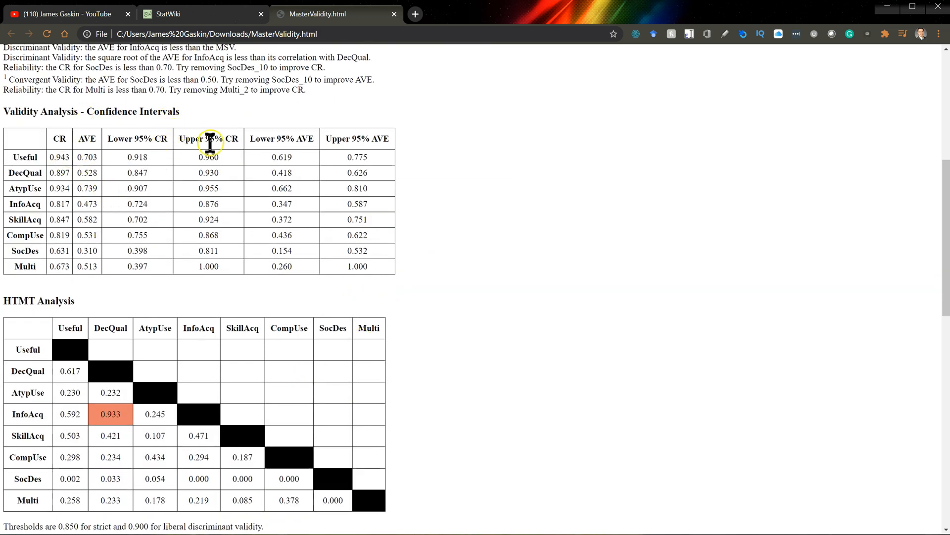
mouse_move(202, 155)
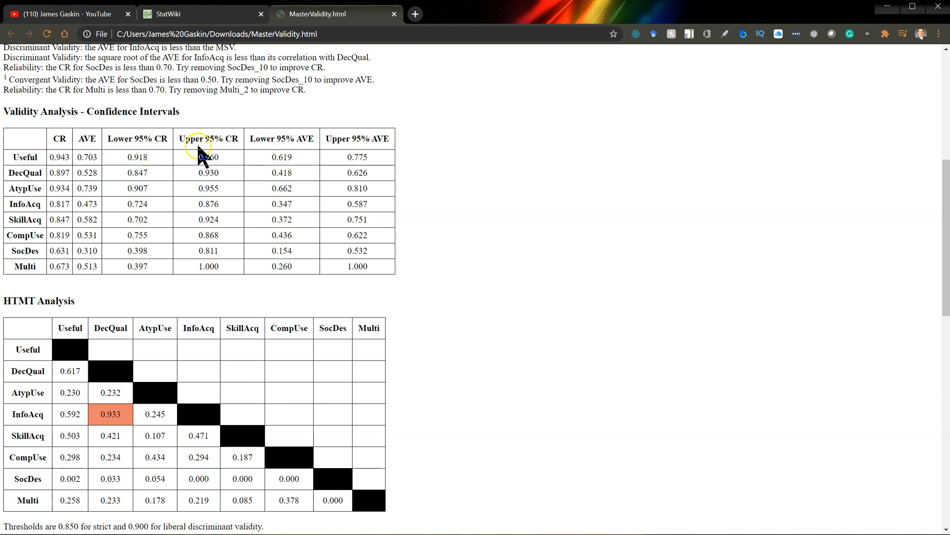
mouse_move(209, 191)
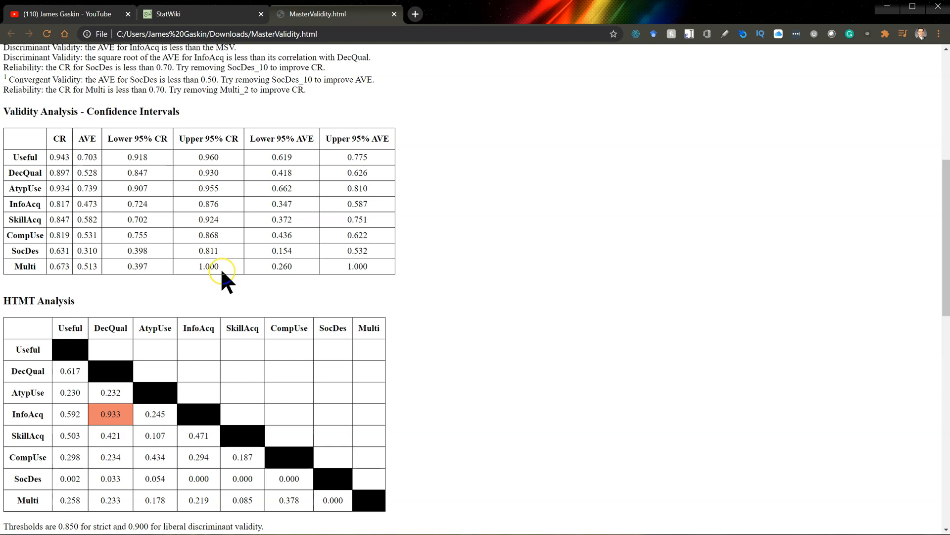
mouse_move(226, 282)
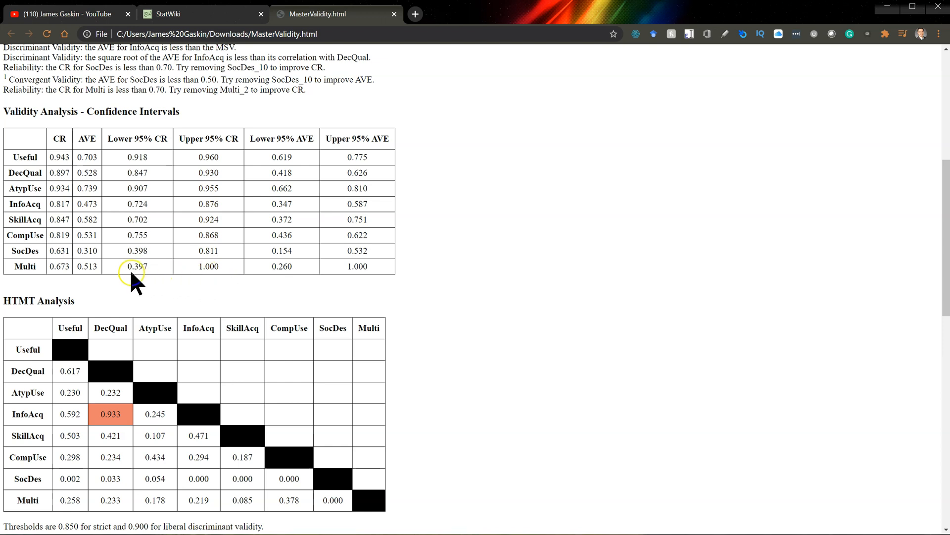
mouse_move(120, 272)
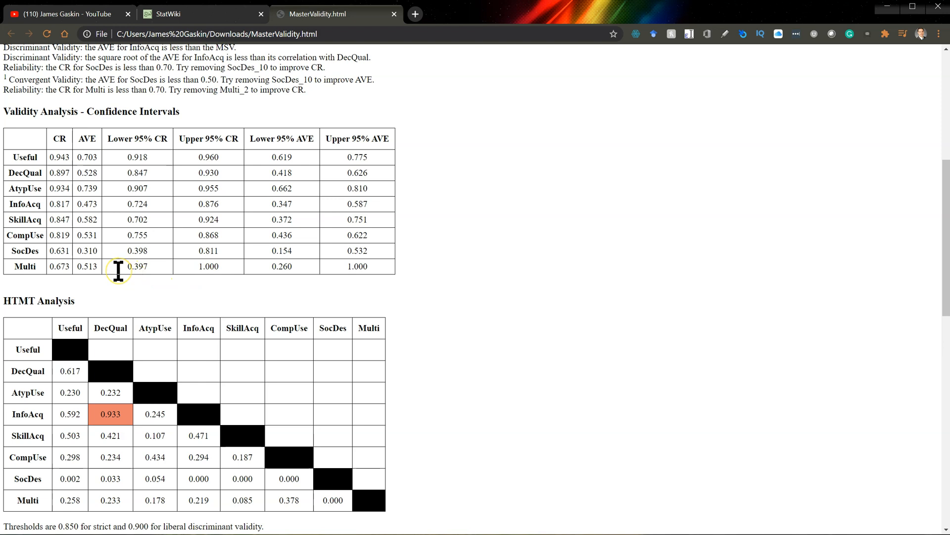
scroll(down, 3)
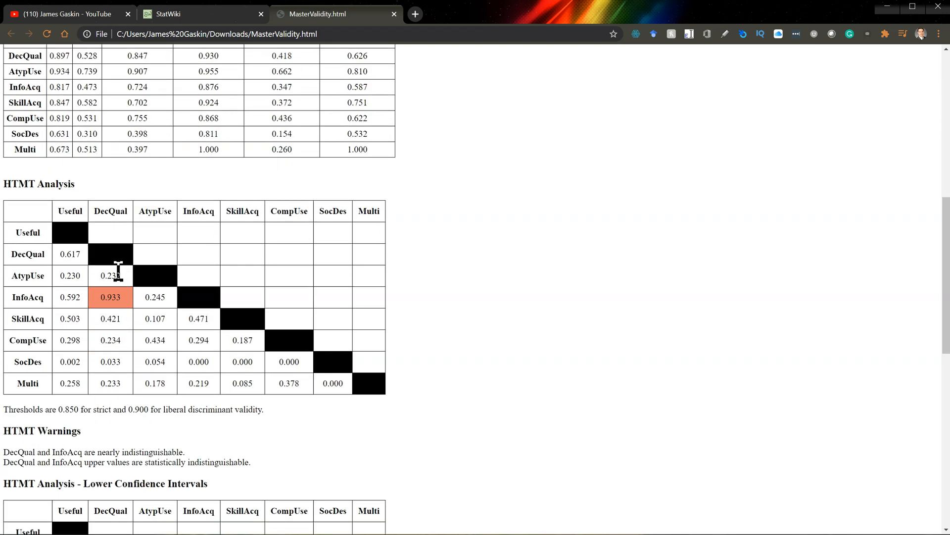
scroll(down, 3)
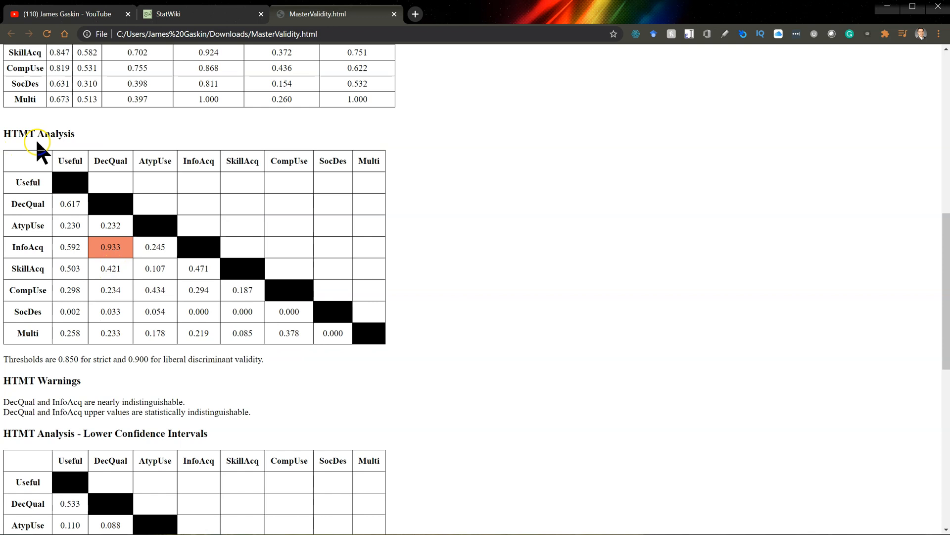
mouse_move(107, 269)
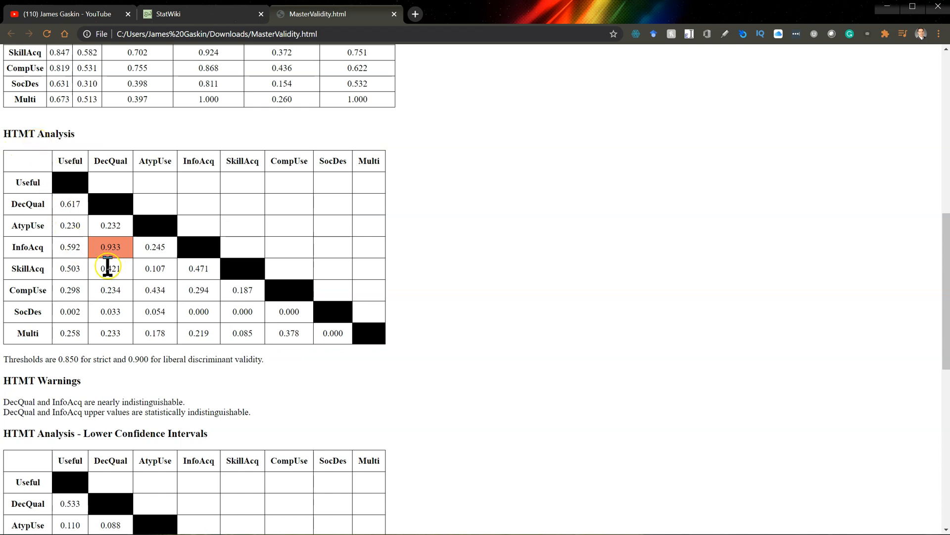
mouse_move(106, 247)
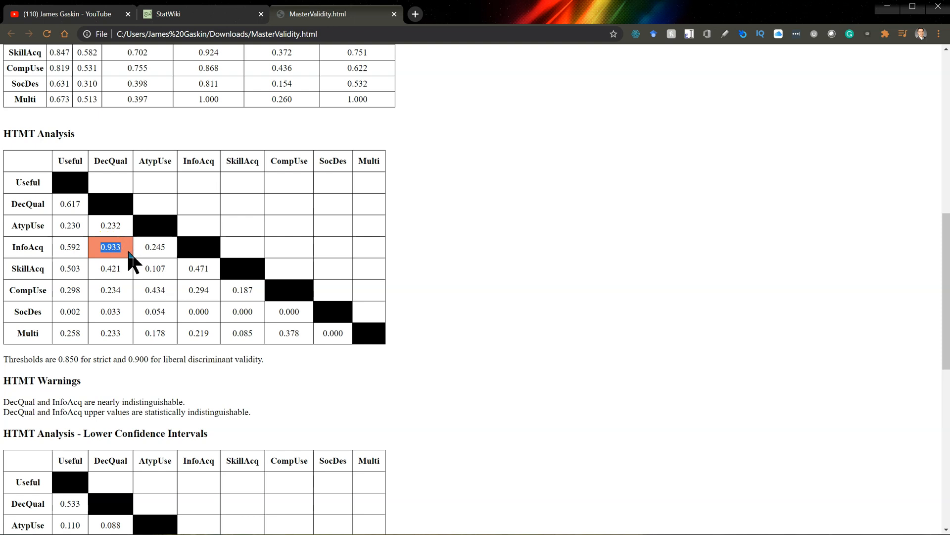
scroll(down, 3)
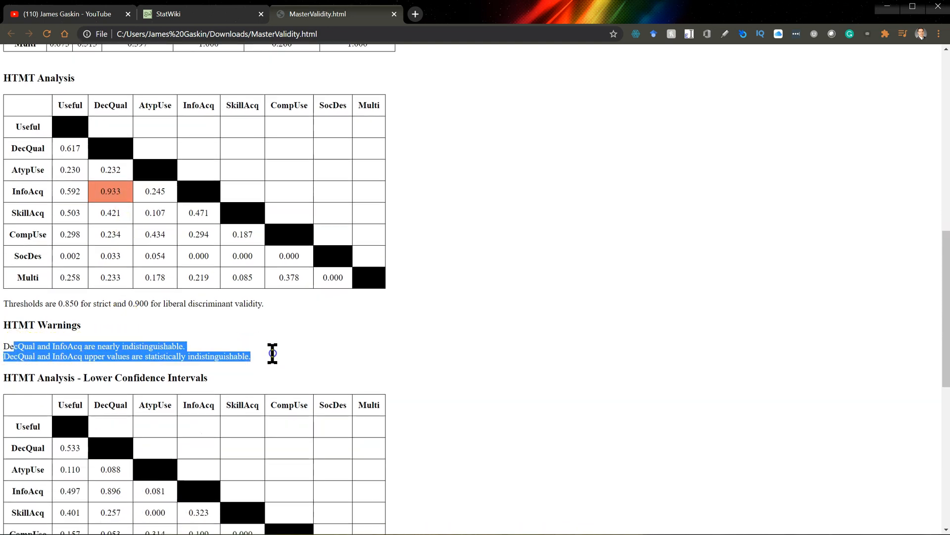
scroll(down, 3)
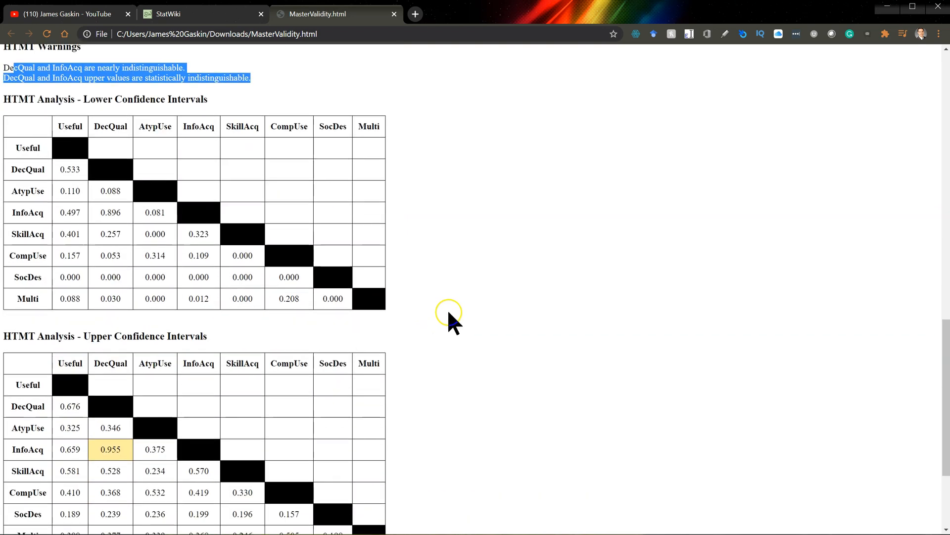
mouse_move(129, 335)
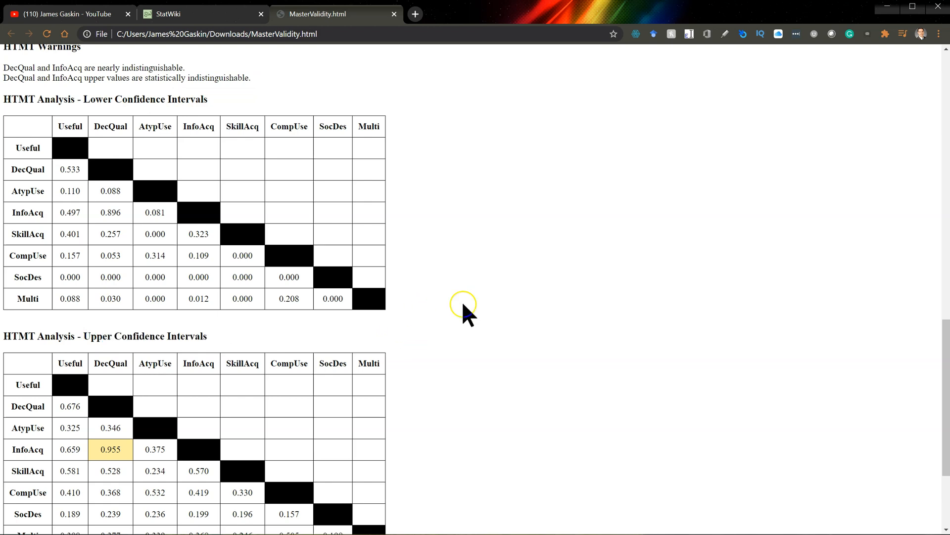
scroll(down, 3)
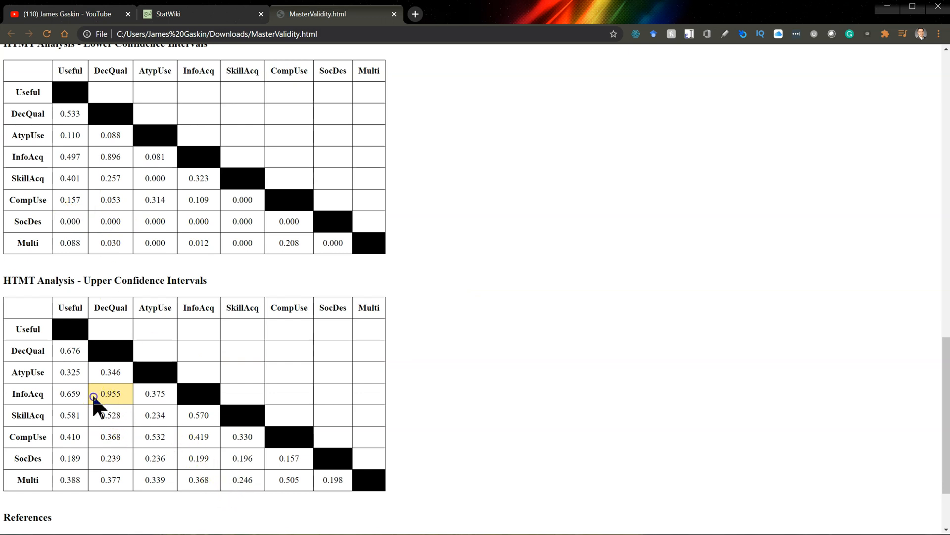
double_click(110, 393)
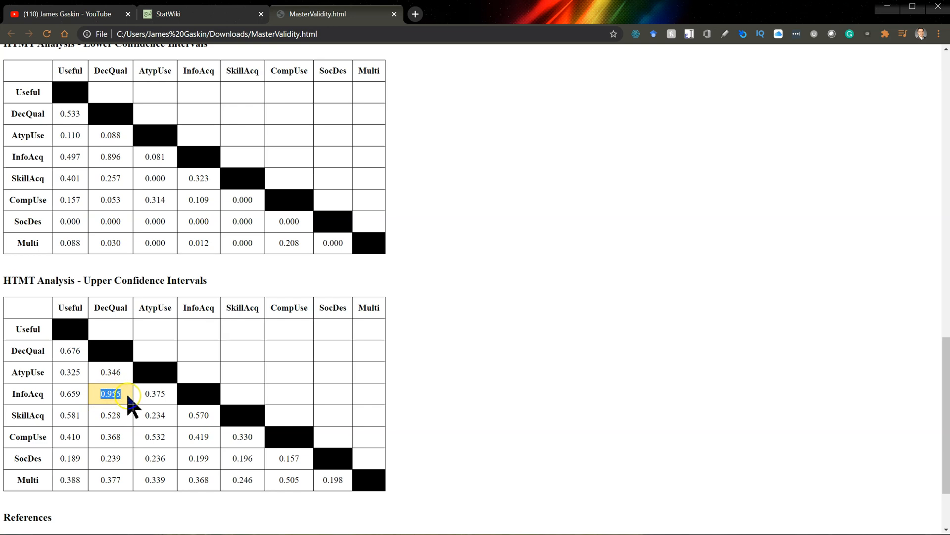
scroll(down, 3)
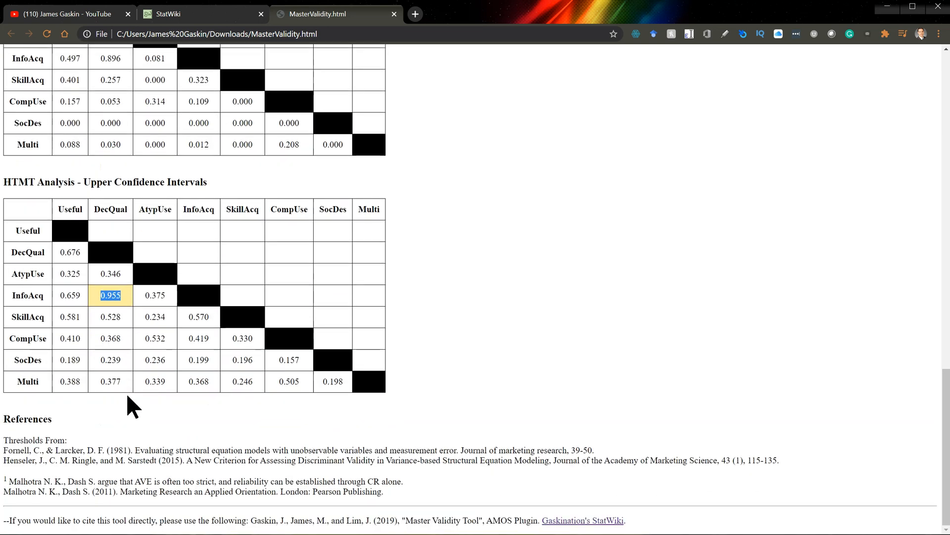
mouse_move(8, 448)
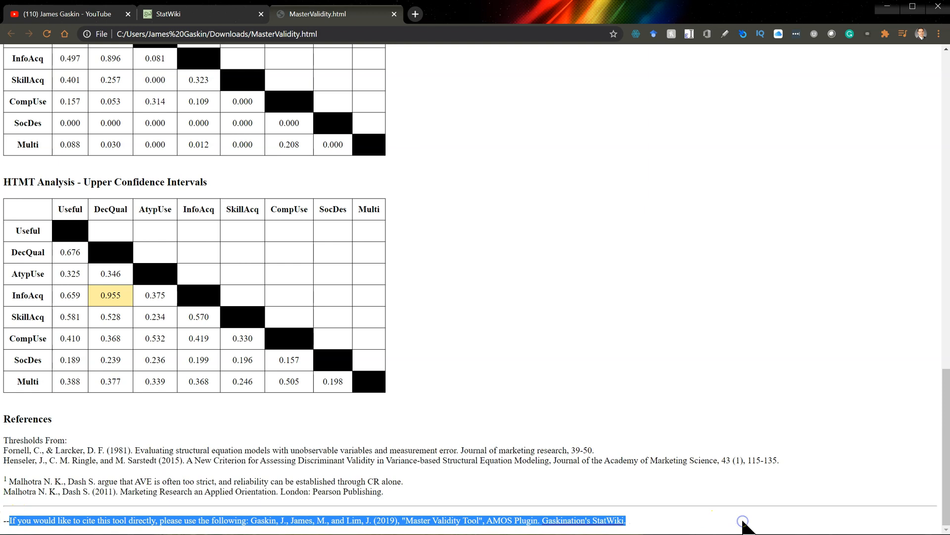
mouse_move(732, 508)
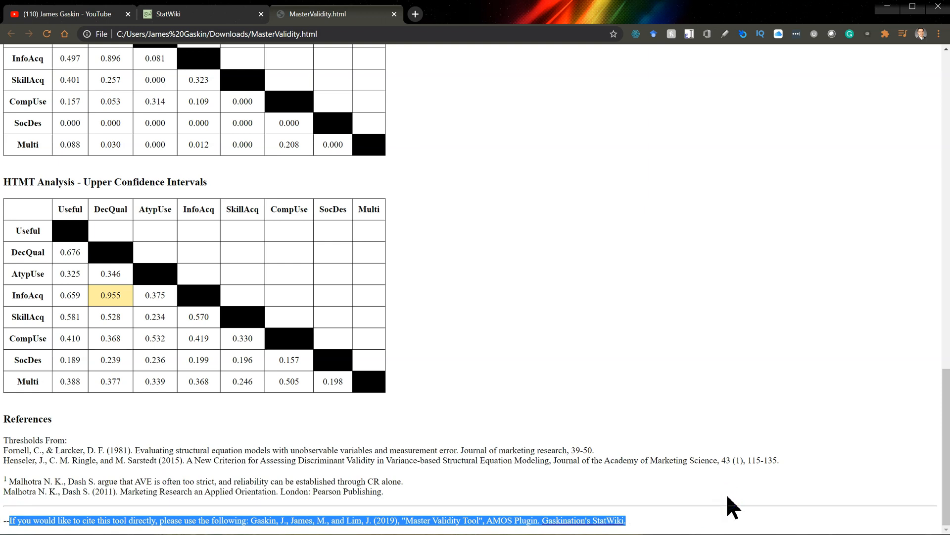
mouse_move(684, 443)
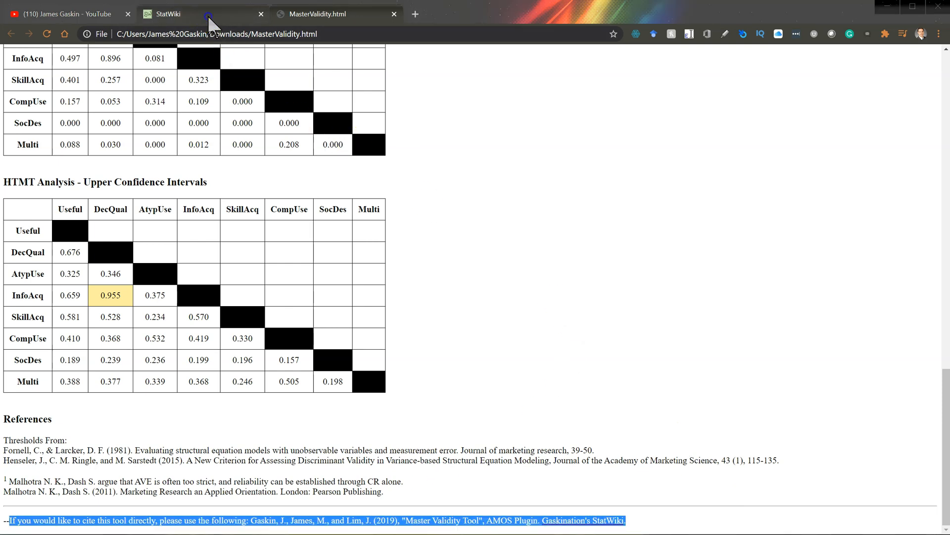
- From StatWiki's Plugins Info page, reach the 'Plugins and Estimands' Google Drive folder
click(177, 12)
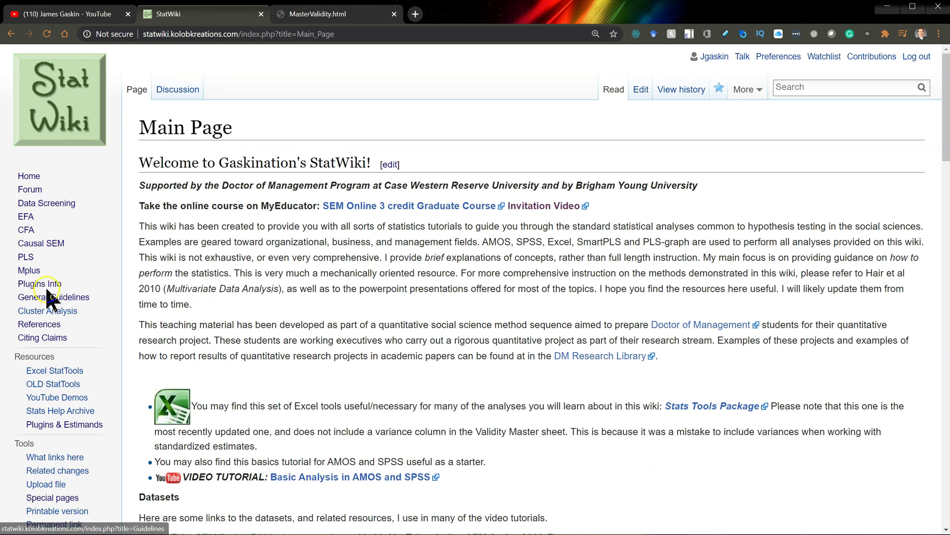
click(40, 283)
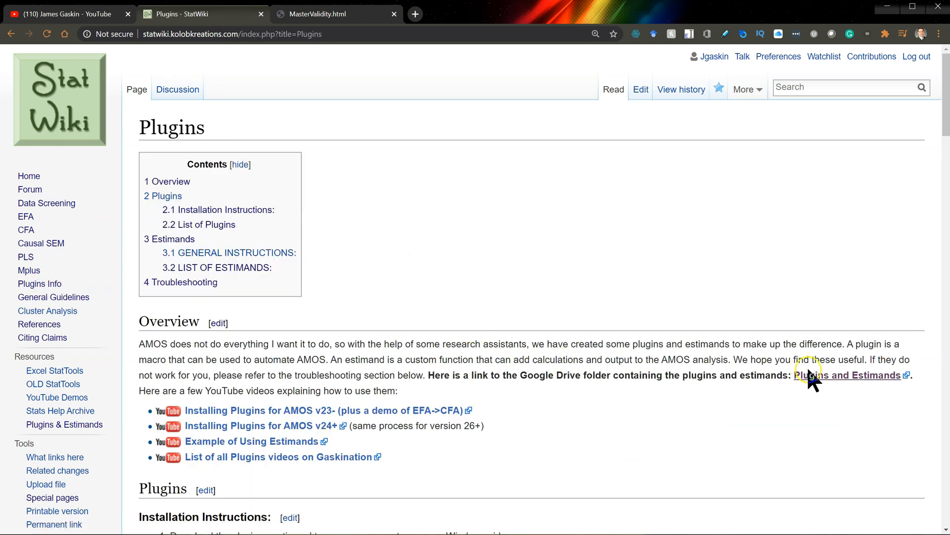
mouse_move(855, 386)
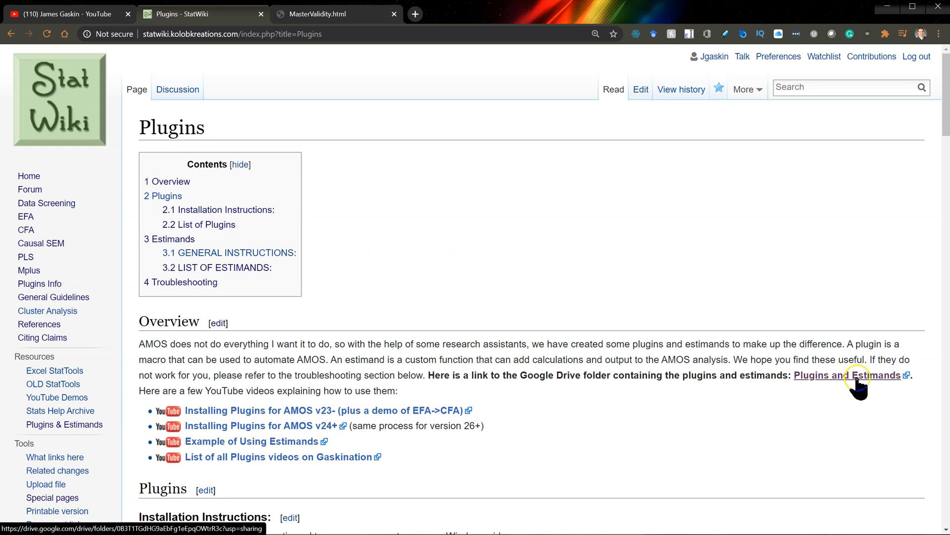
click(847, 375)
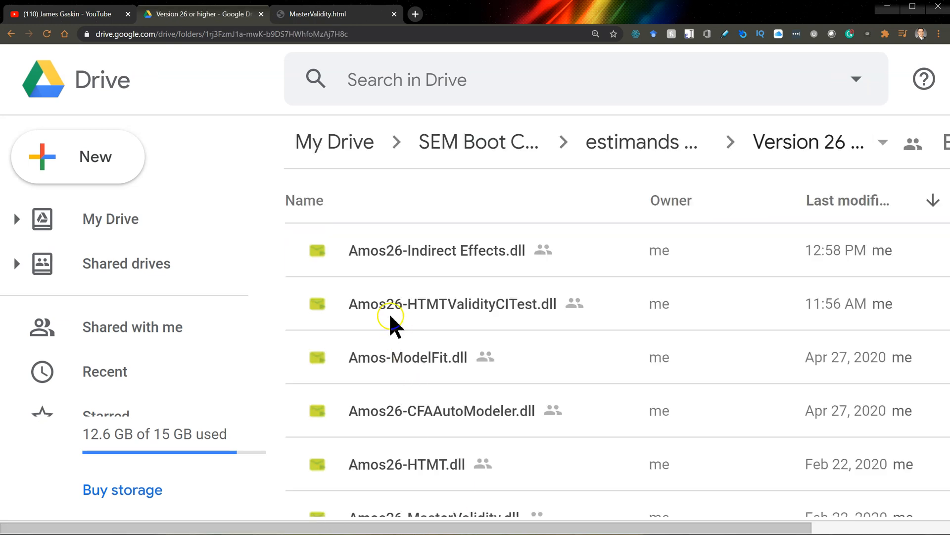
mouse_move(451, 315)
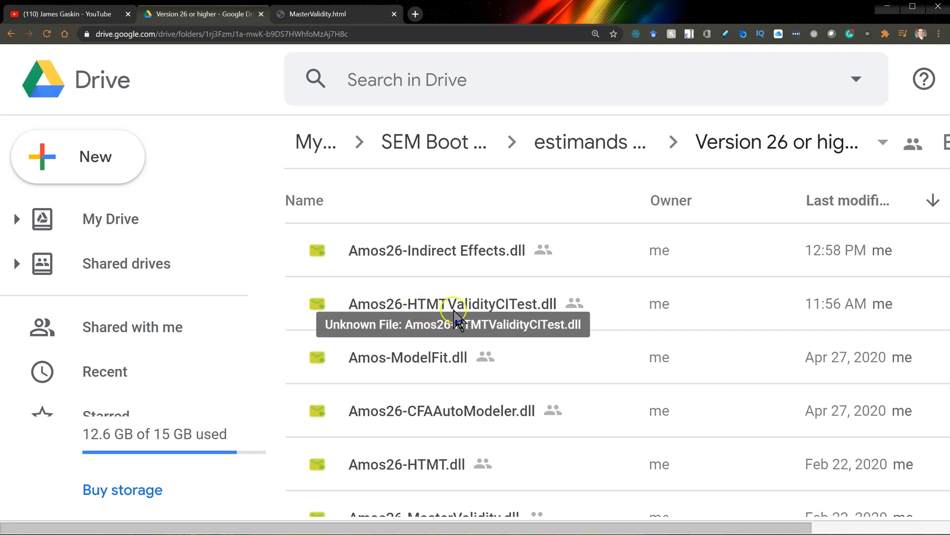
mouse_move(514, 318)
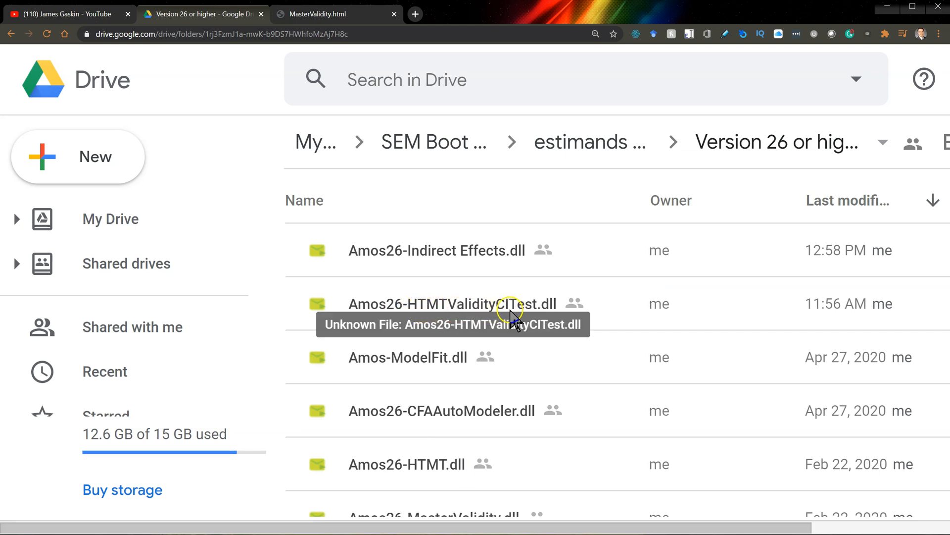
mouse_move(566, 316)
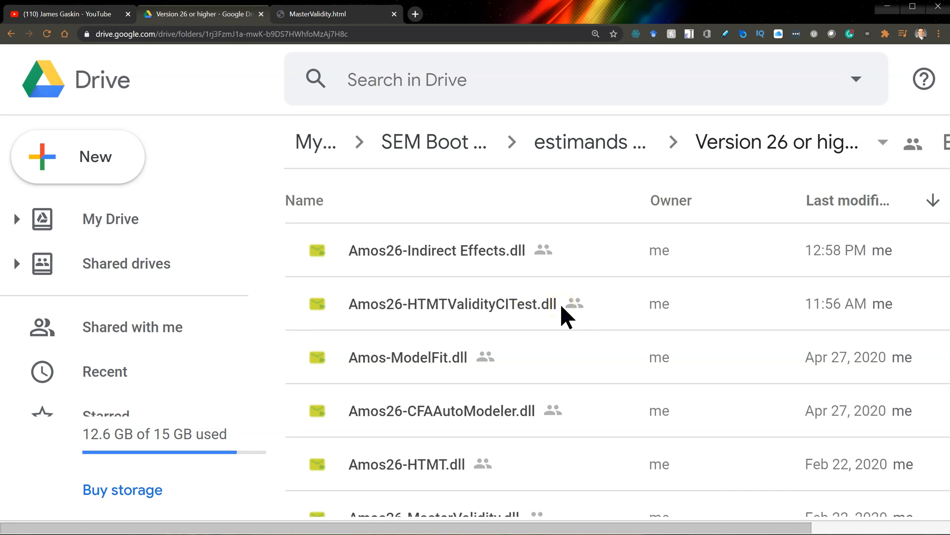
- Download Amos26-HTMTValidityCITest.dll from the Google Drive folder
right_click(451, 304)
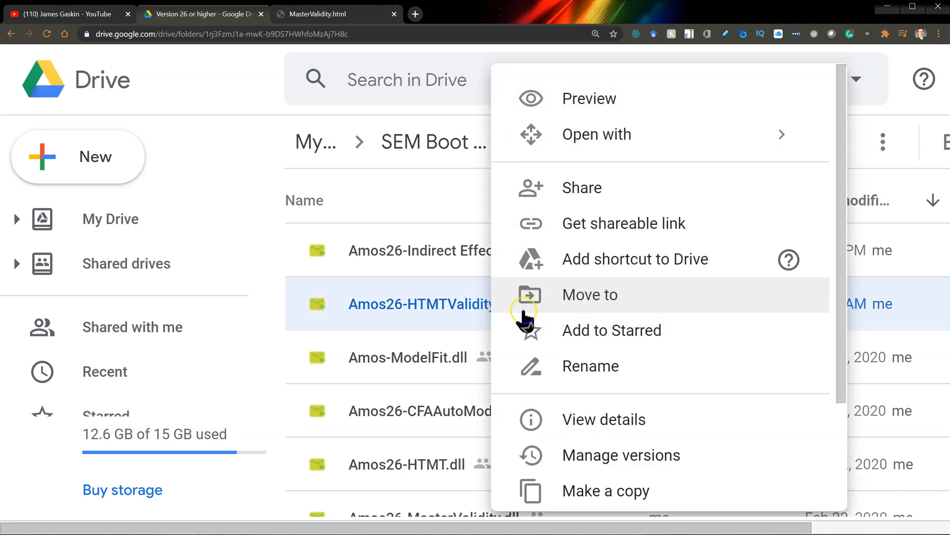
scroll(down, 3)
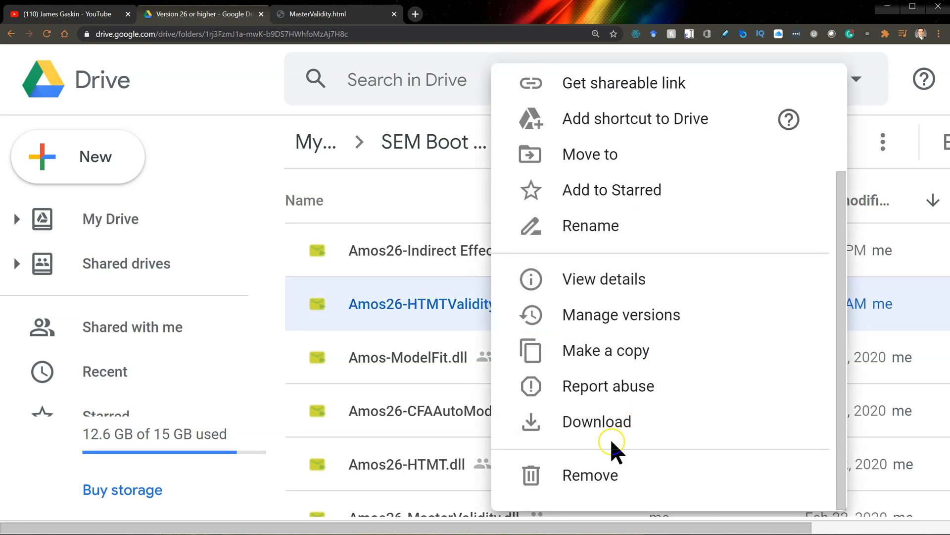
click(596, 421)
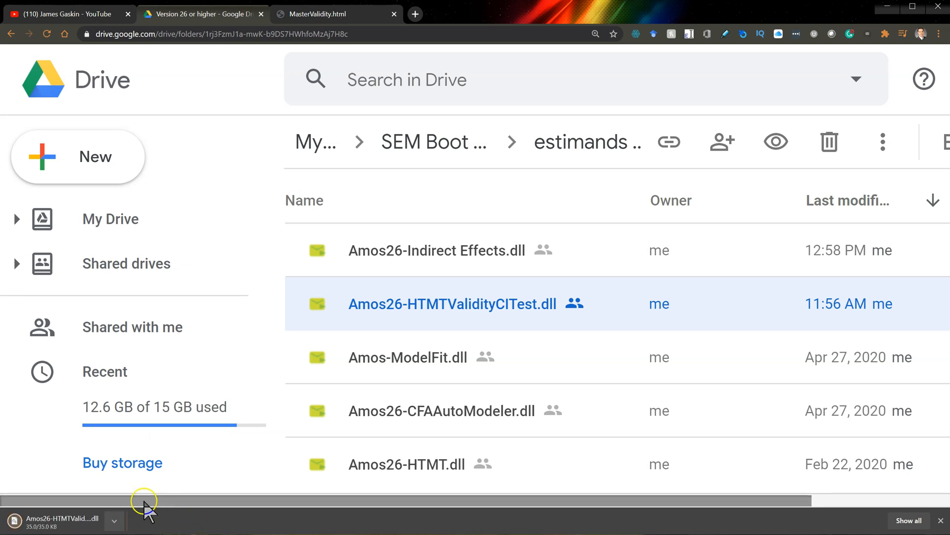
- Unblock the downloaded Amos26-HTMTValidityCITest.dll in its file Properties
click(113, 521)
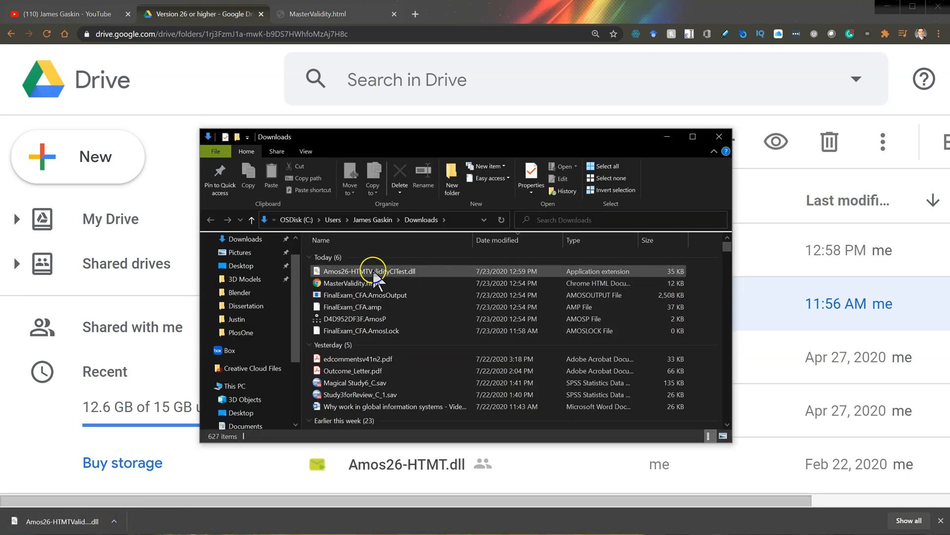
right_click(357, 271)
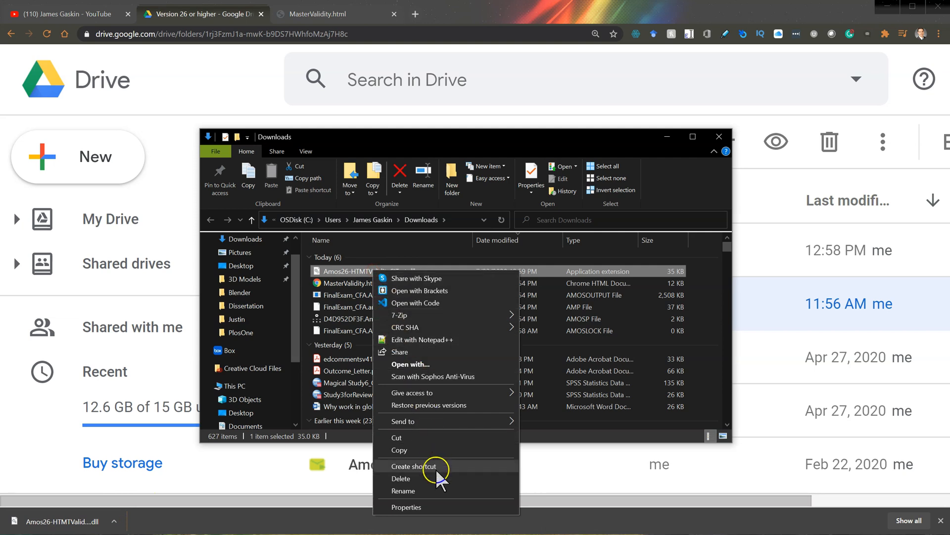
click(406, 507)
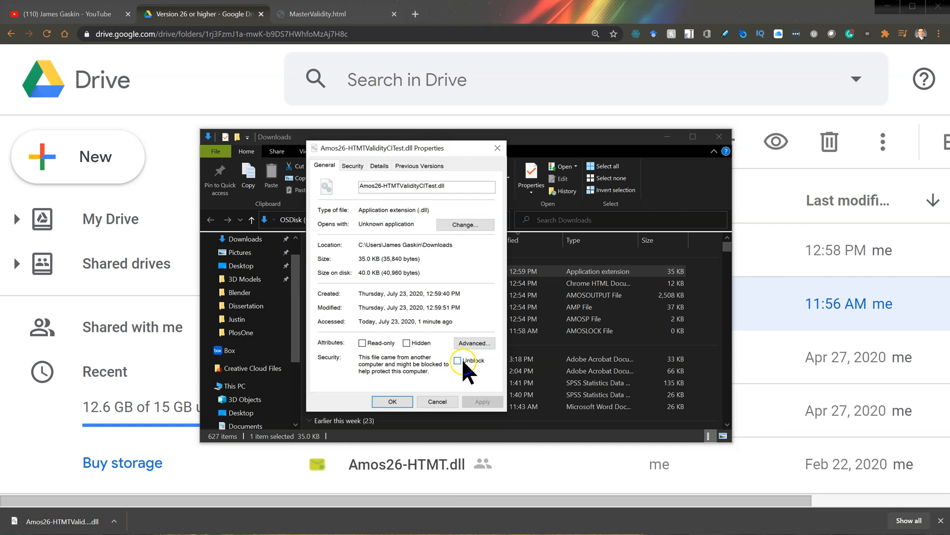
click(459, 360)
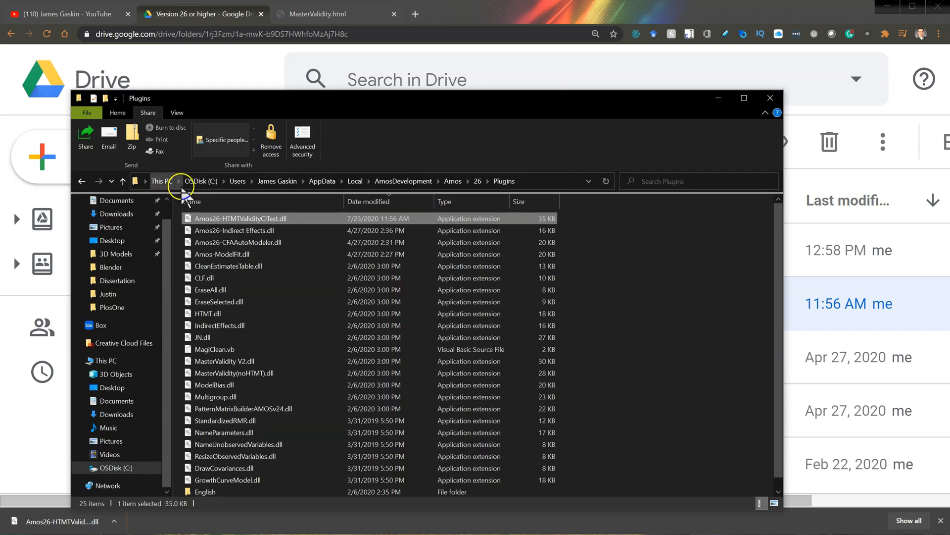
mouse_move(240, 189)
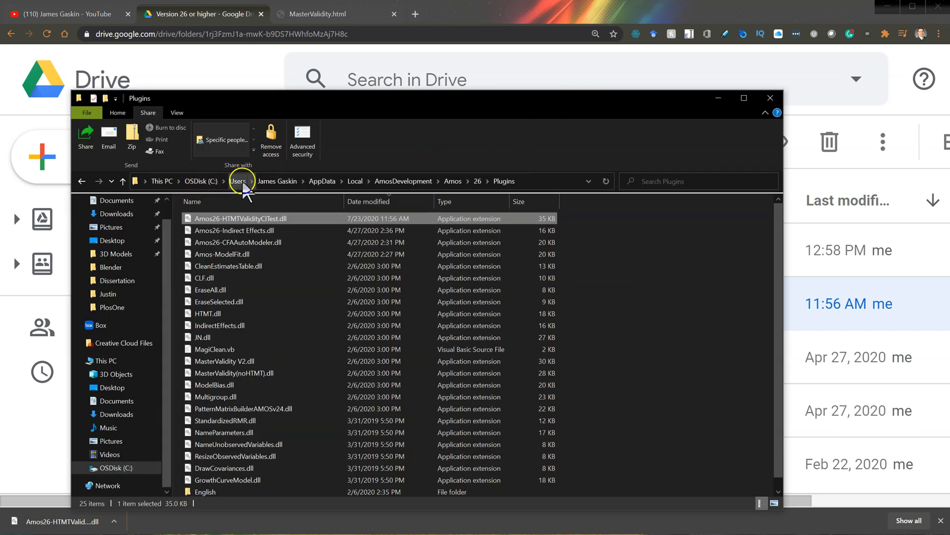
mouse_move(321, 180)
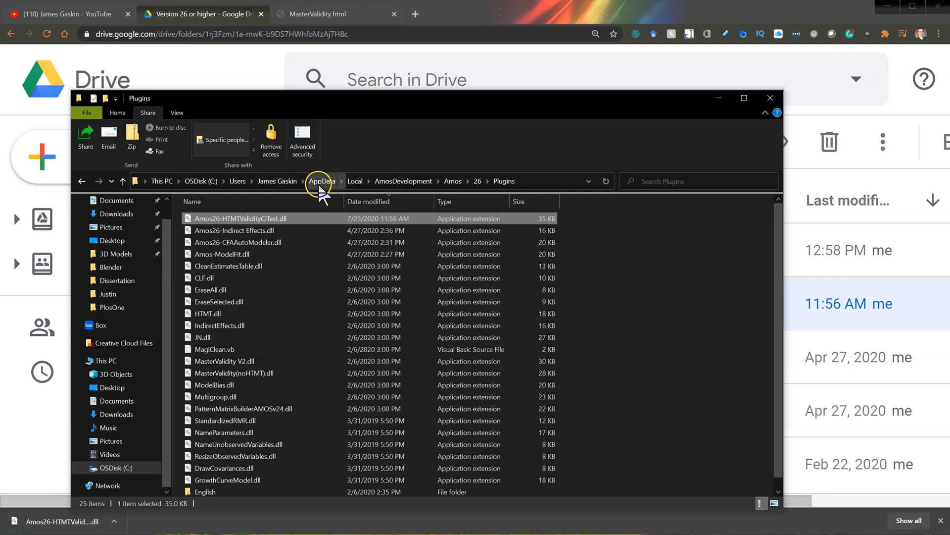
mouse_move(451, 180)
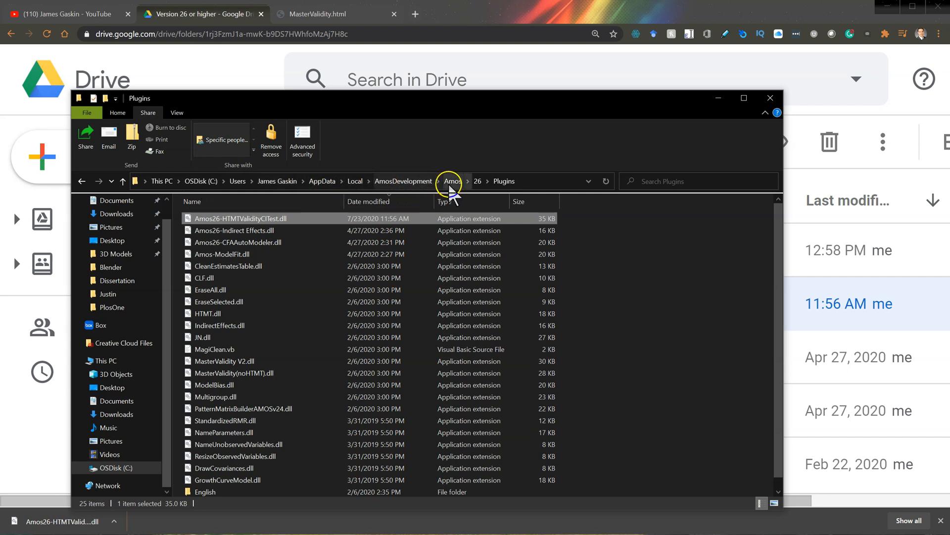
mouse_move(540, 288)
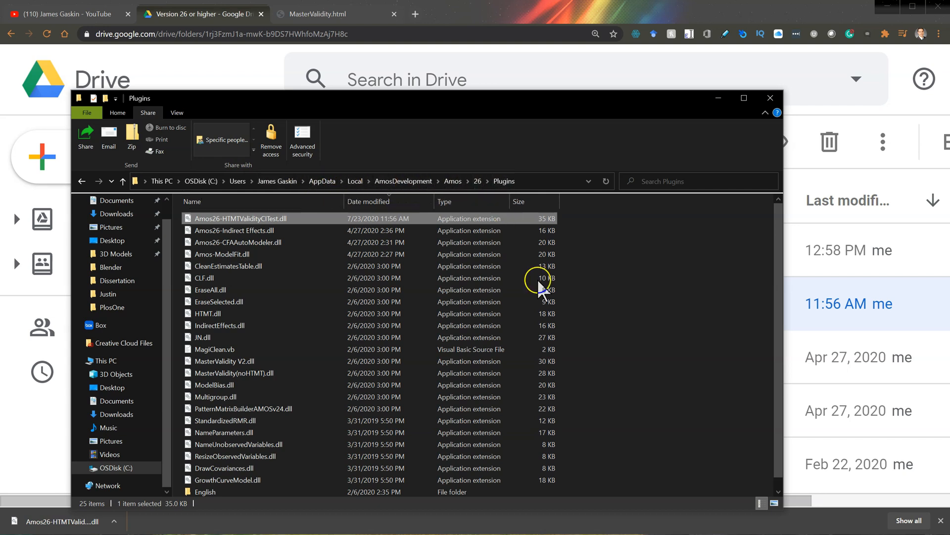
mouse_move(617, 311)
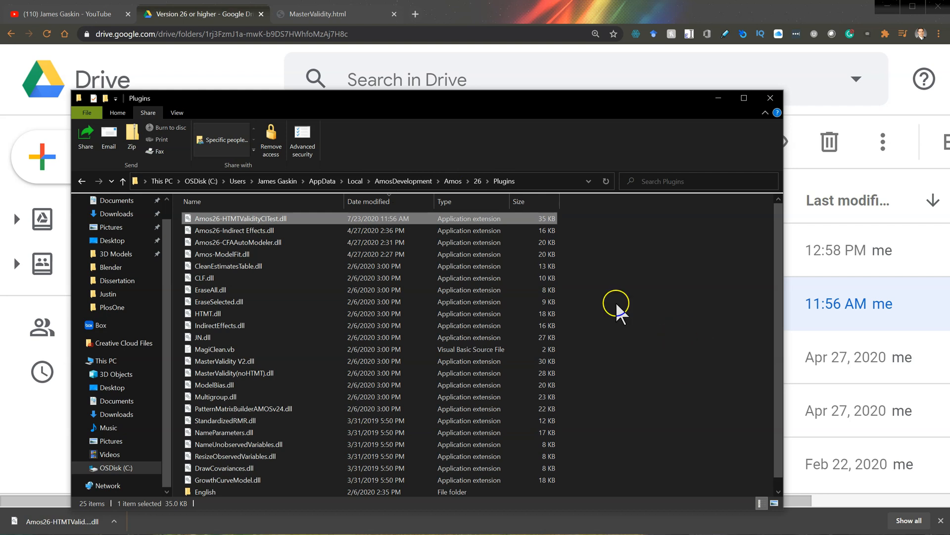
mouse_move(271, 140)
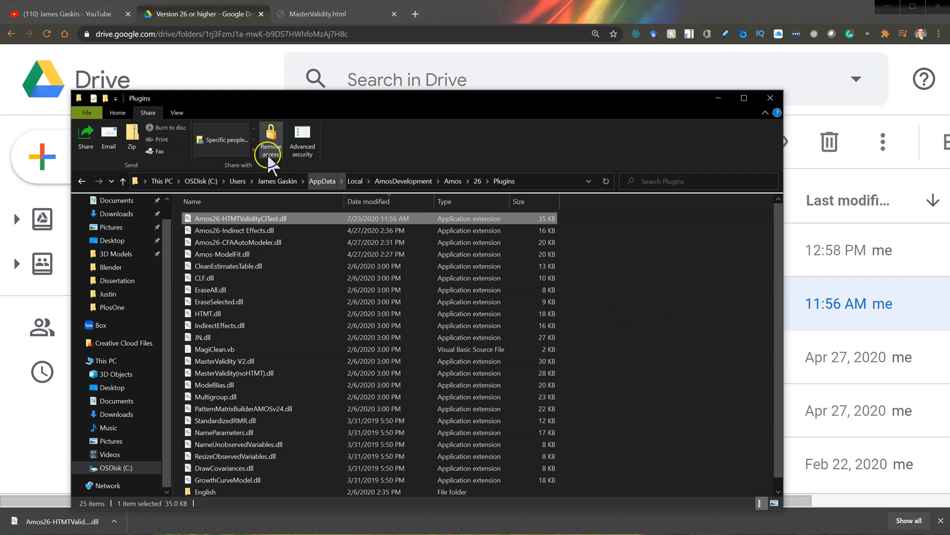
- Show hidden items so the AppData\Local\AmosDevelopment\Amos\26\Plugins path is visible
click(176, 112)
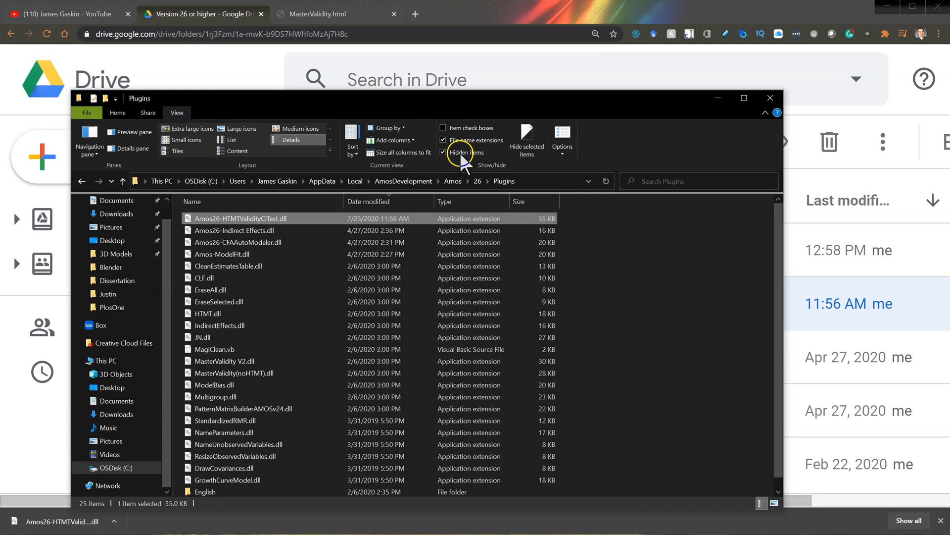
mouse_move(462, 152)
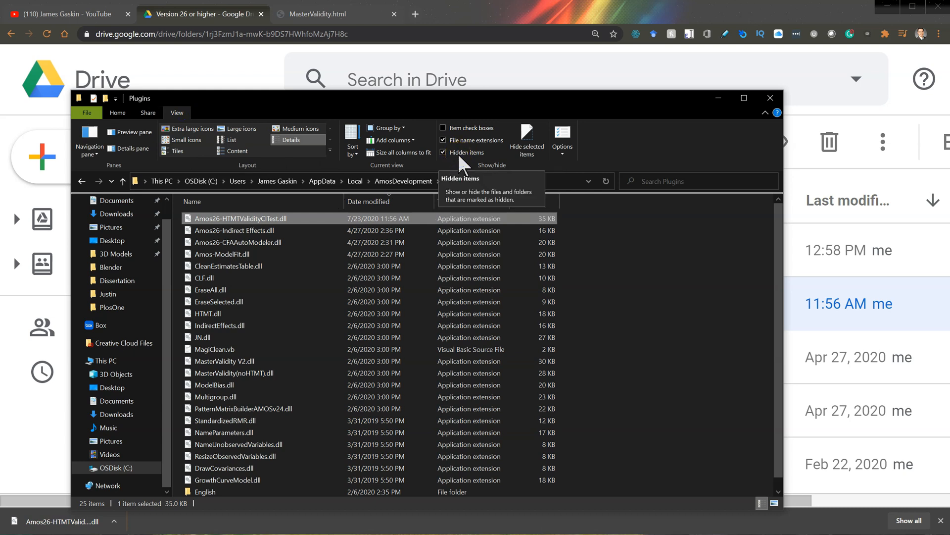